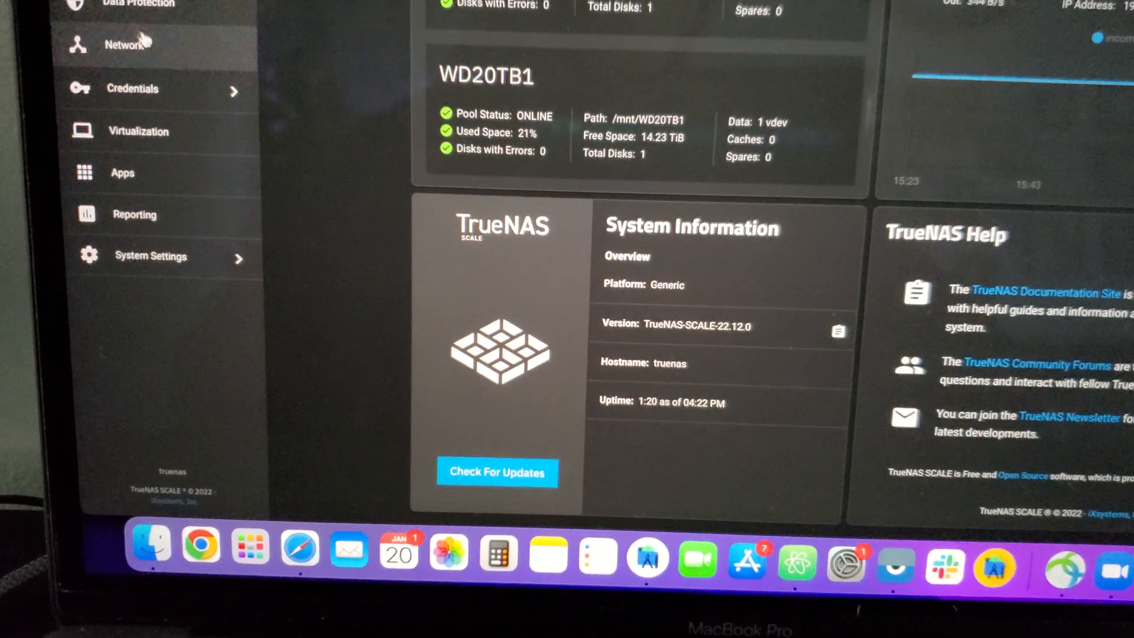
Go to the Network page and open interface enp2s0 for editing.
{"action": "left_click", "coordinate": [124, 43]}
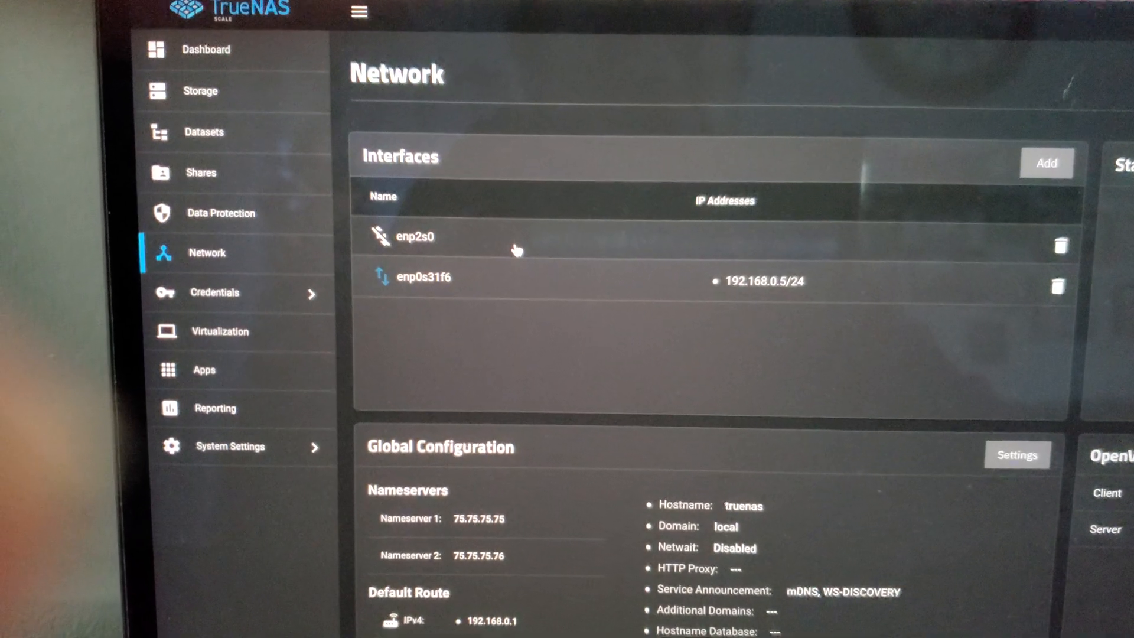
{"action": "left_click", "coordinate": [413, 236]}
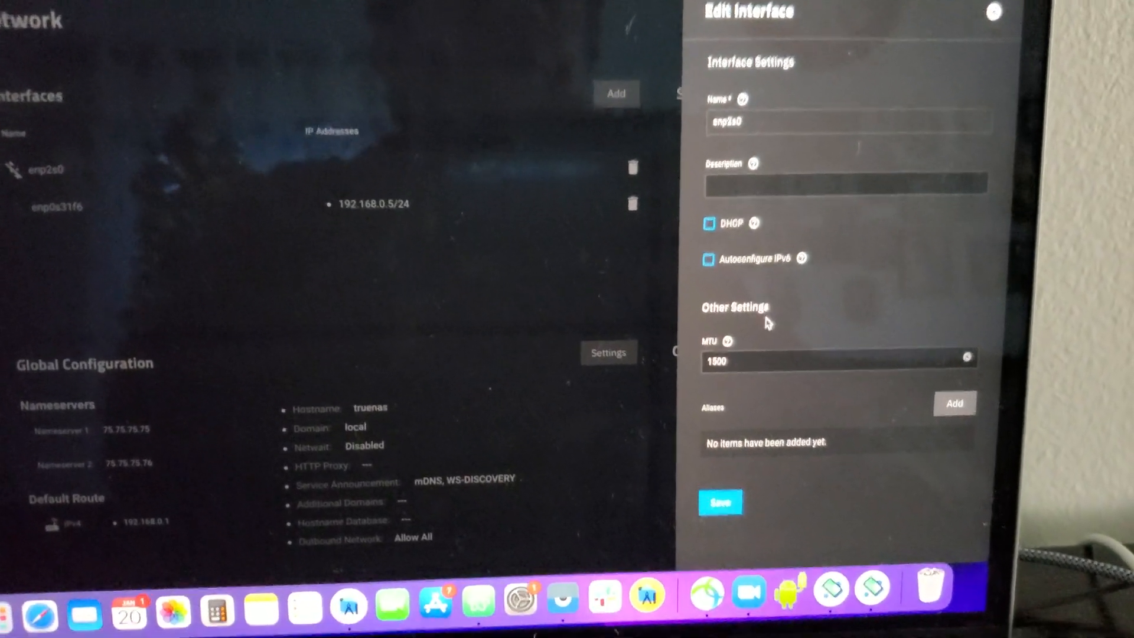
Add the static alias 192.168.1.5/24 to enp2s0 and save the interface.
{"action": "left_click", "coordinate": [954, 403]}
{"action": "type", "text": "1"}
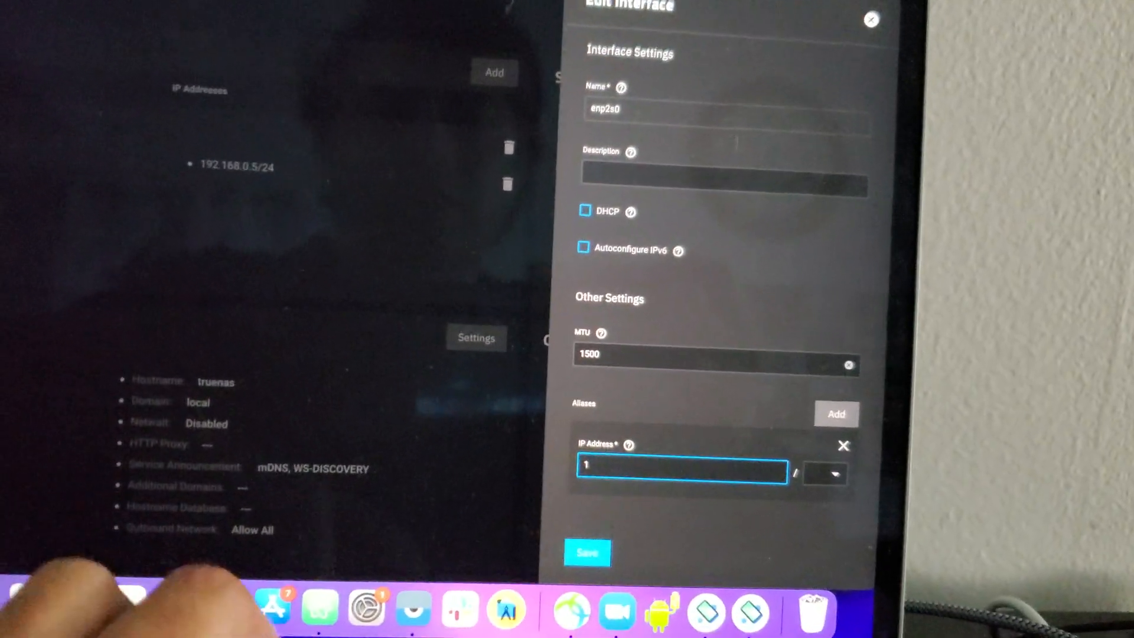
{"action": "type", "text": "98"}
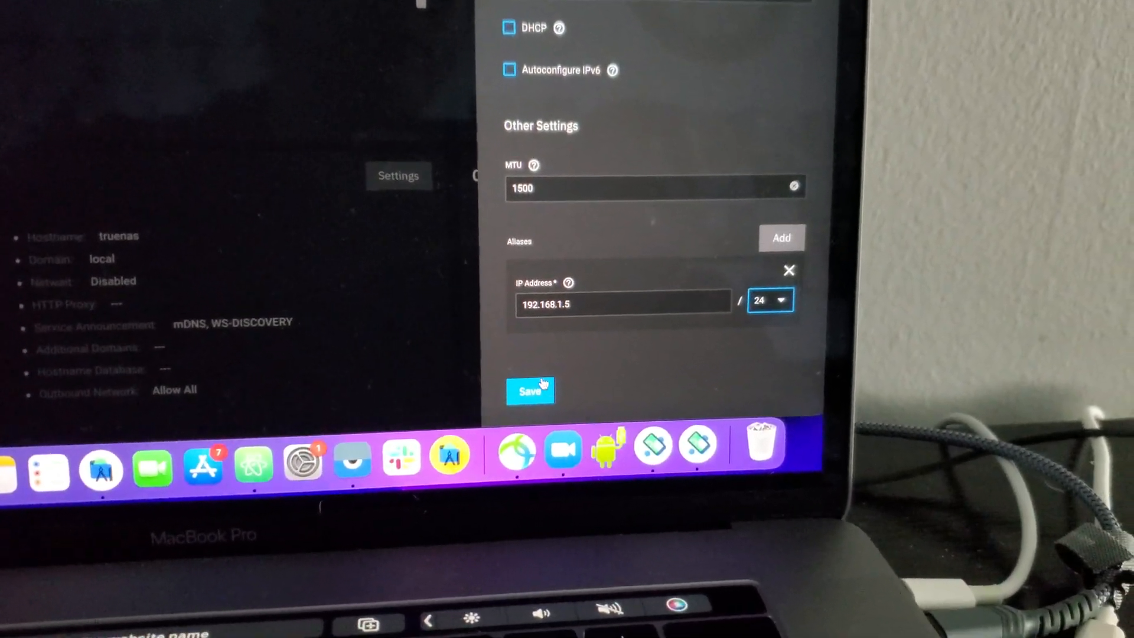
{"action": "left_click", "coordinate": [529, 390]}
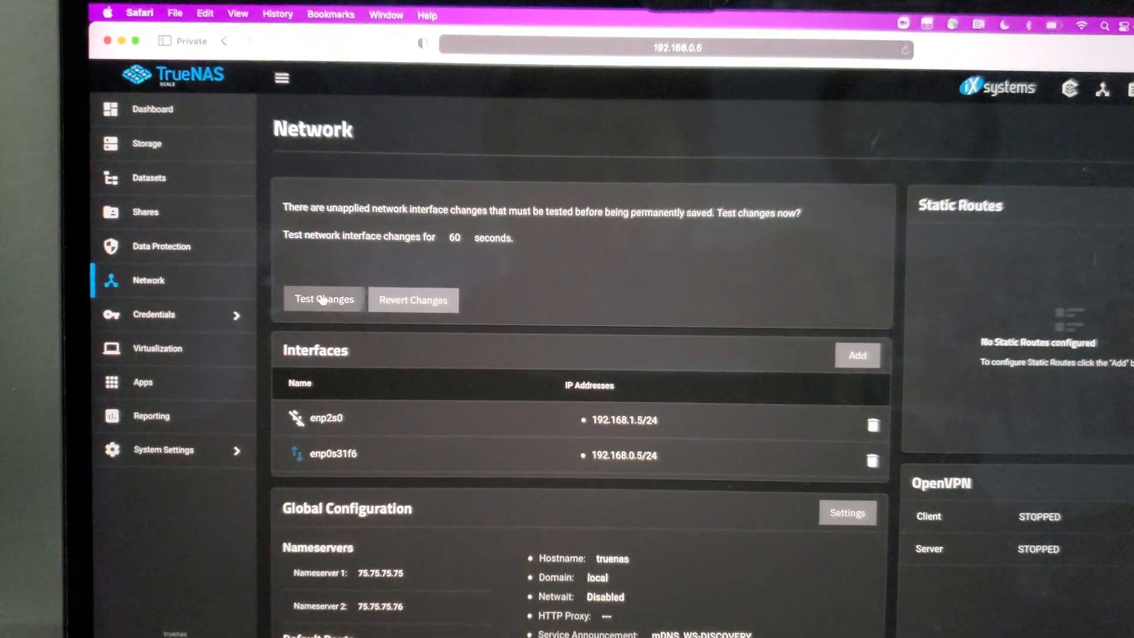
Test the pending enp2s0 change, confirming possible interruption, then save it permanently.
{"action": "left_click", "coordinate": [324, 299]}
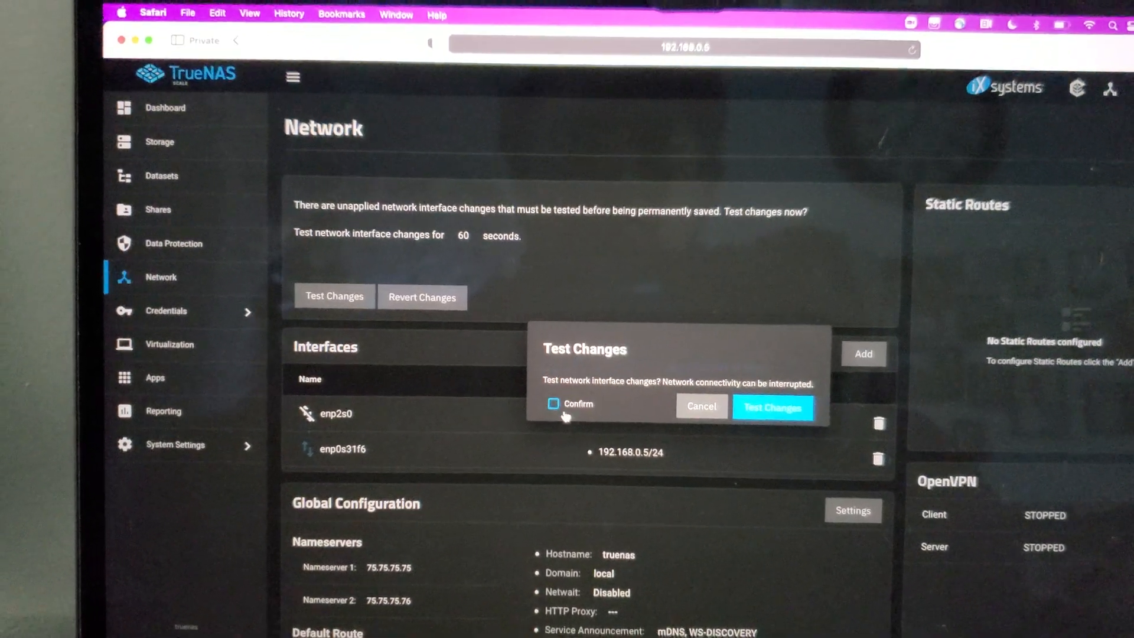
{"action": "left_click", "coordinate": [773, 406]}
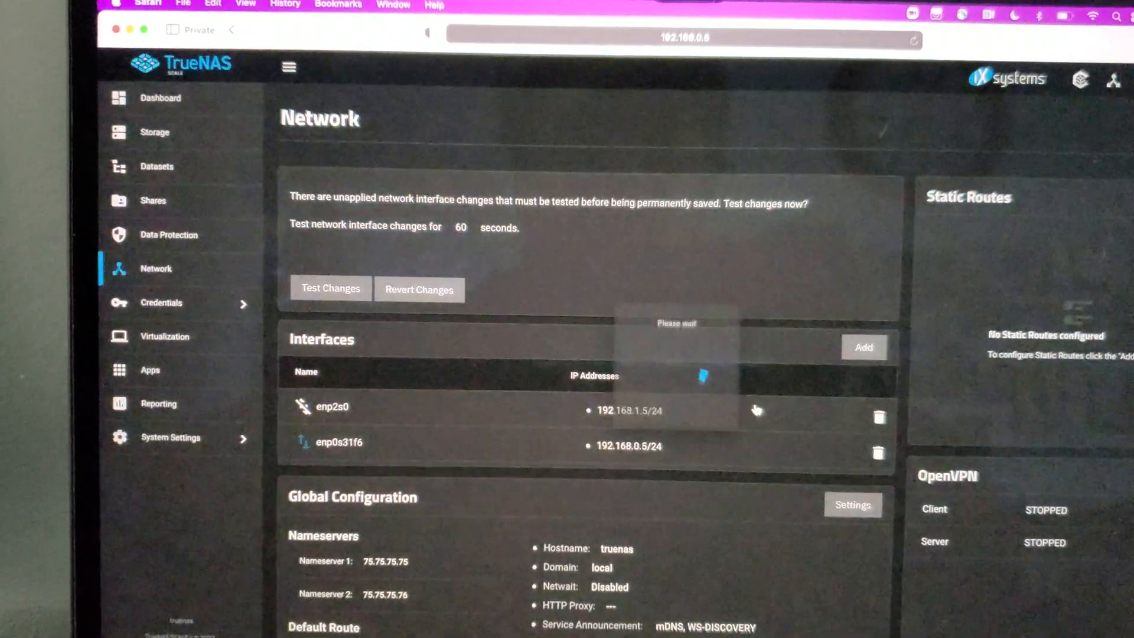
{"action": "left_click", "coordinate": [331, 288]}
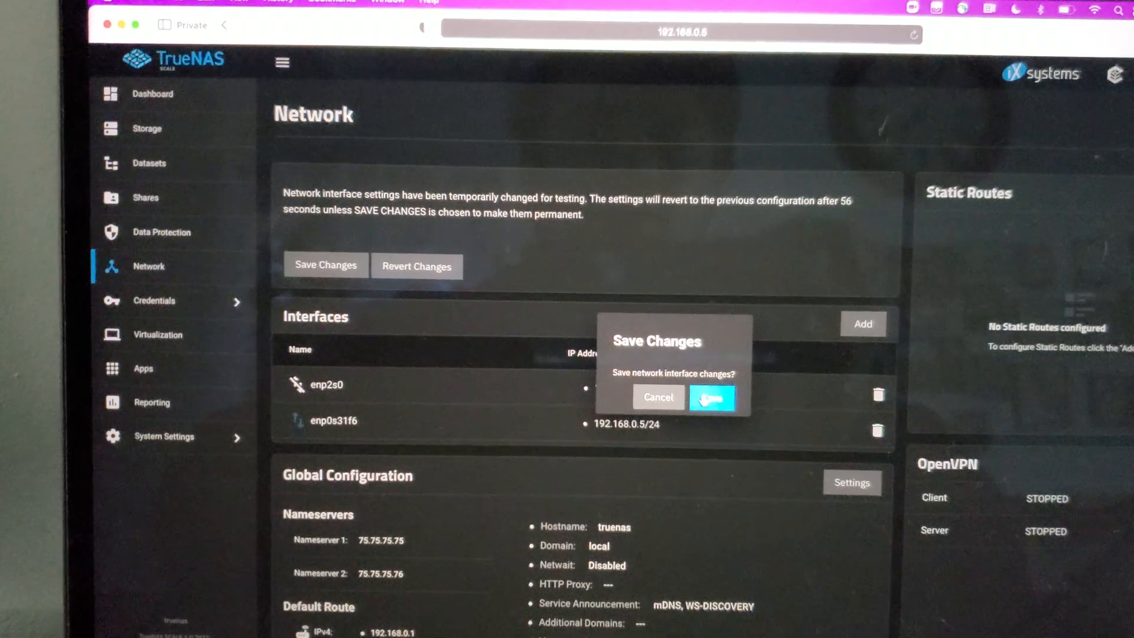
{"action": "left_click", "coordinate": [711, 397]}
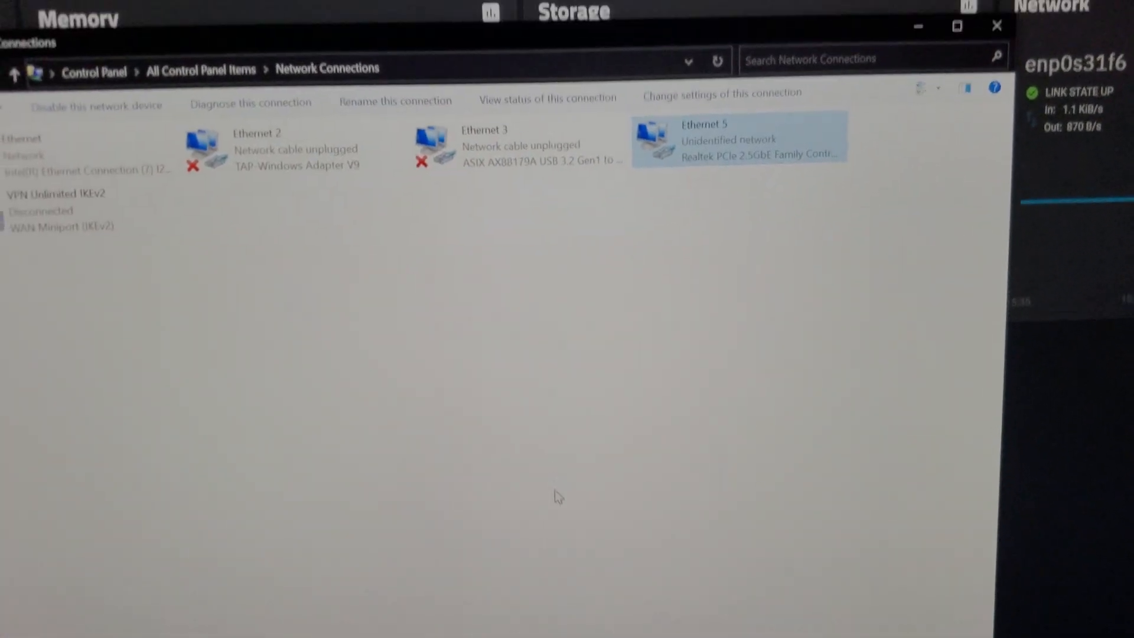
Give Ethernet 5 static IPv4 192.168.1.6, mask 255.255.255.0, gateway 192.168.1.0 and apply it.
{"action": "double_click", "coordinate": [719, 139]}
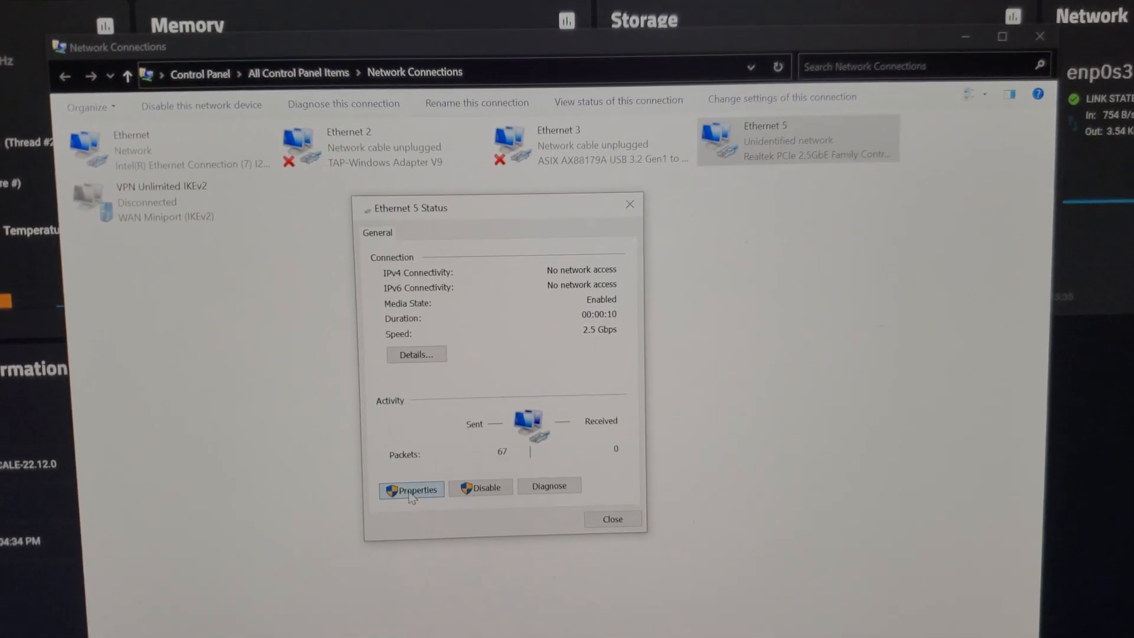
{"action": "left_click", "coordinate": [411, 489]}
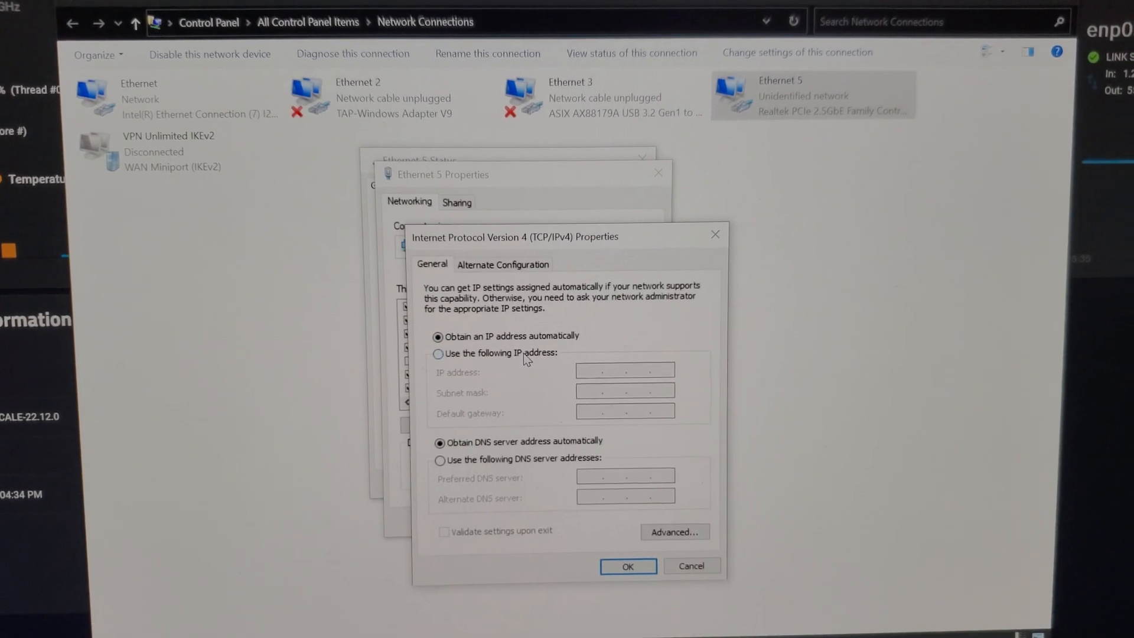
{"action": "left_click", "coordinate": [438, 353]}
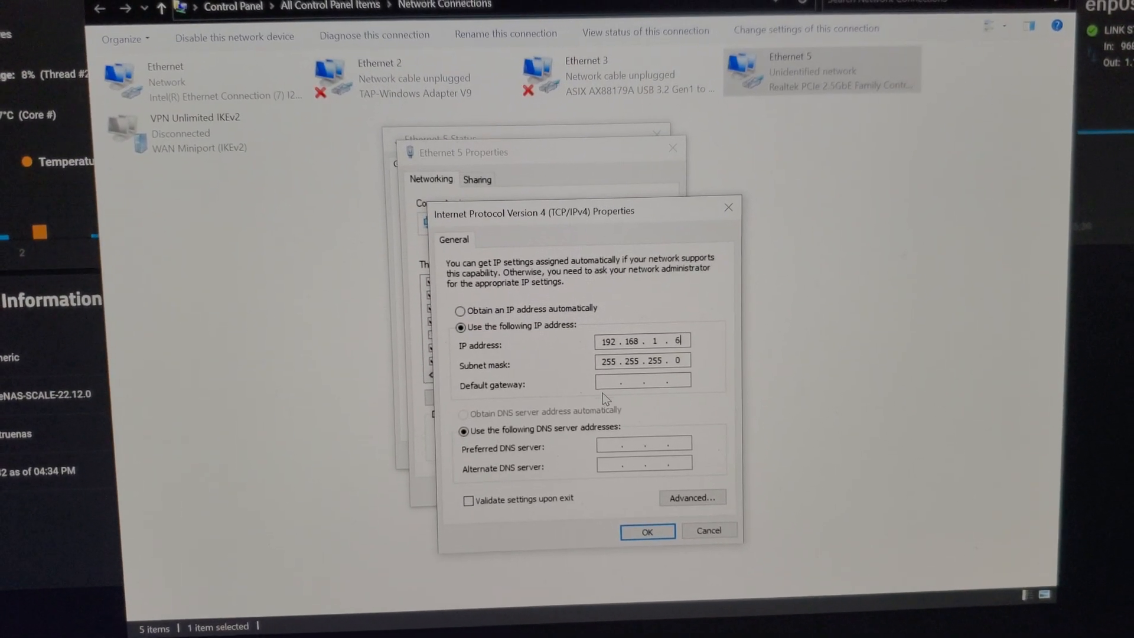
{"action": "type", "text": "1 . . ."}
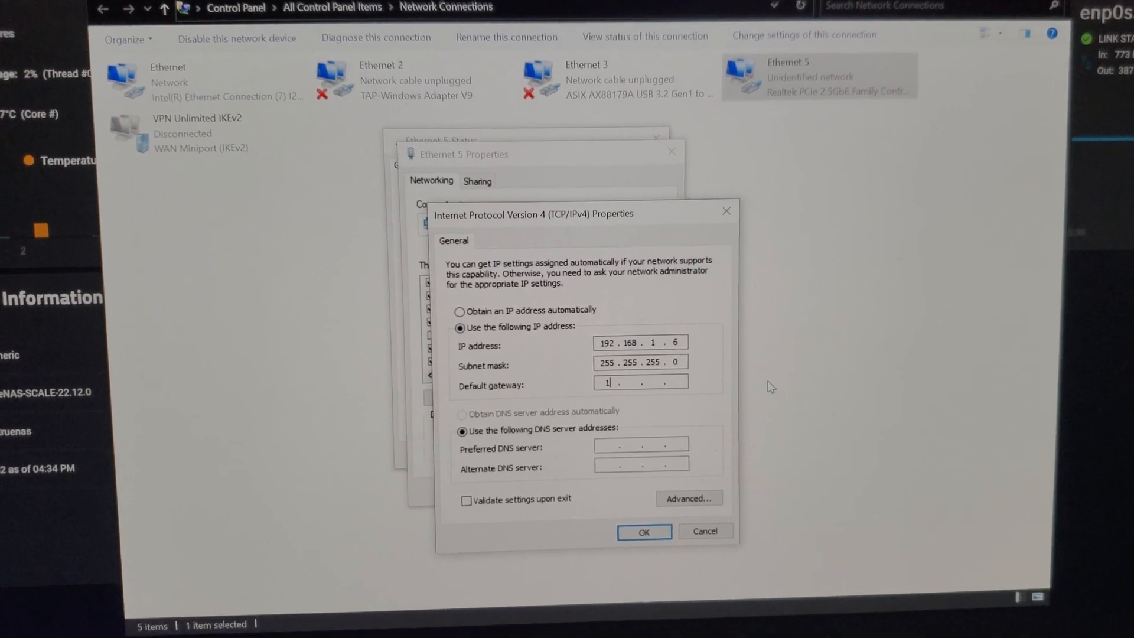
{"action": "type", "text": "92 . 168 ."}
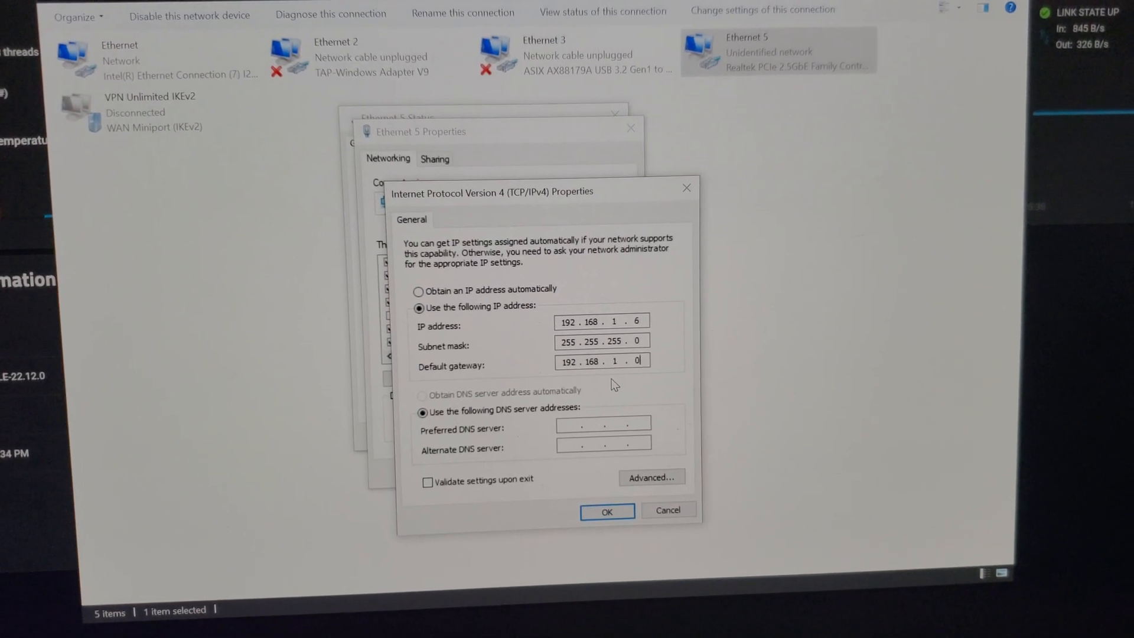
{"action": "left_click", "coordinate": [607, 511]}
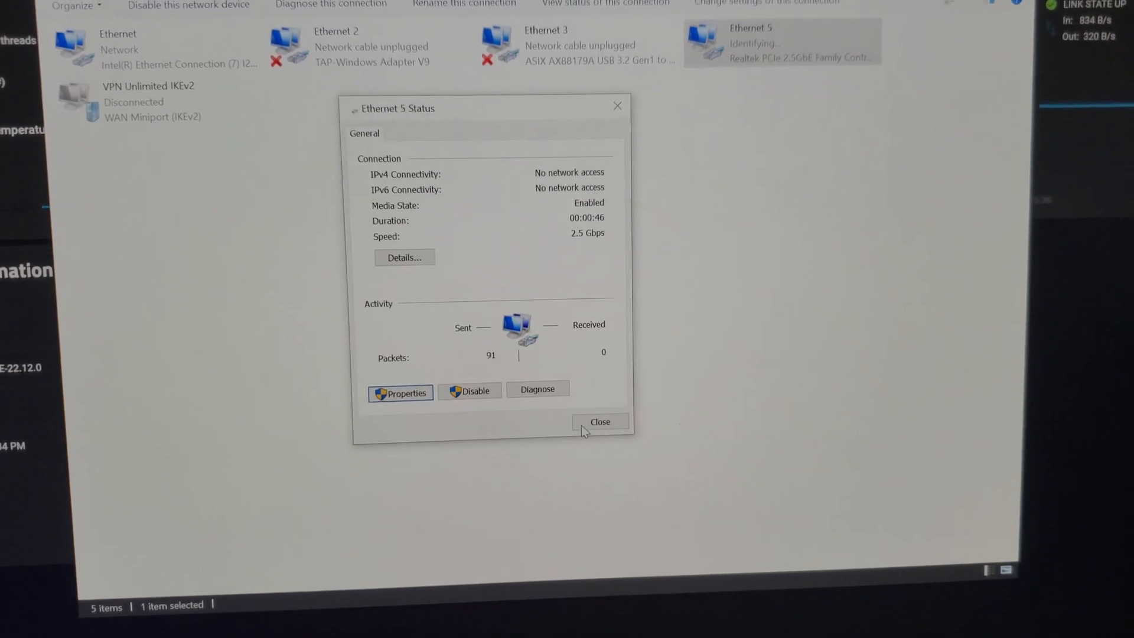
{"action": "left_click", "coordinate": [600, 422]}
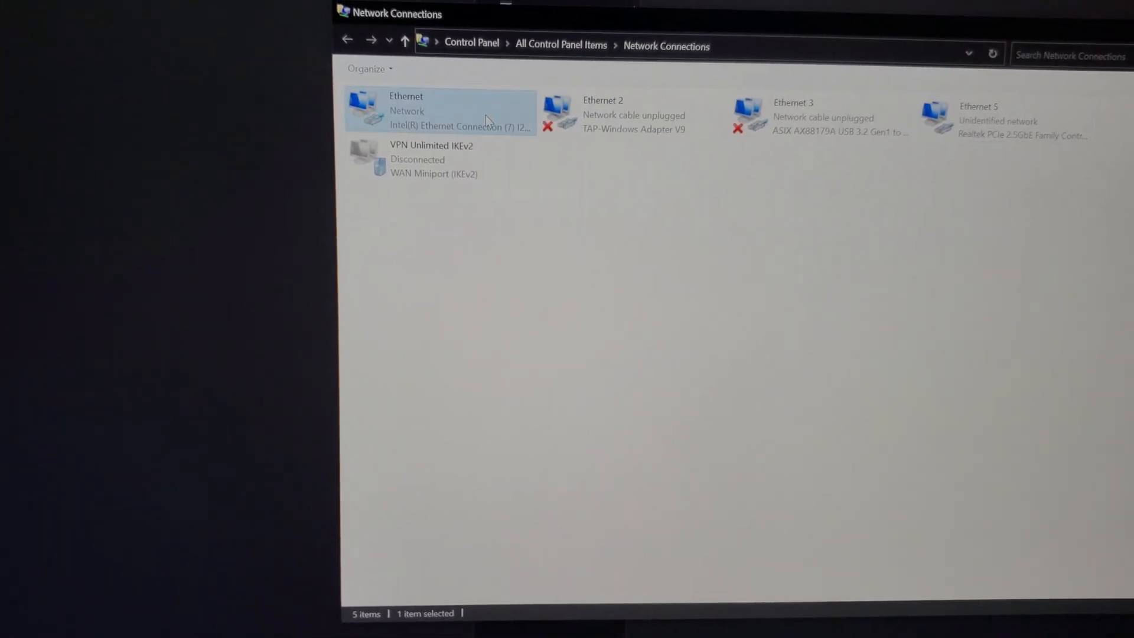
Disable the onboard 1GbE adapter named Ethernet so only the 2.5GbE link remains.
{"action": "left_click", "coordinate": [440, 112]}
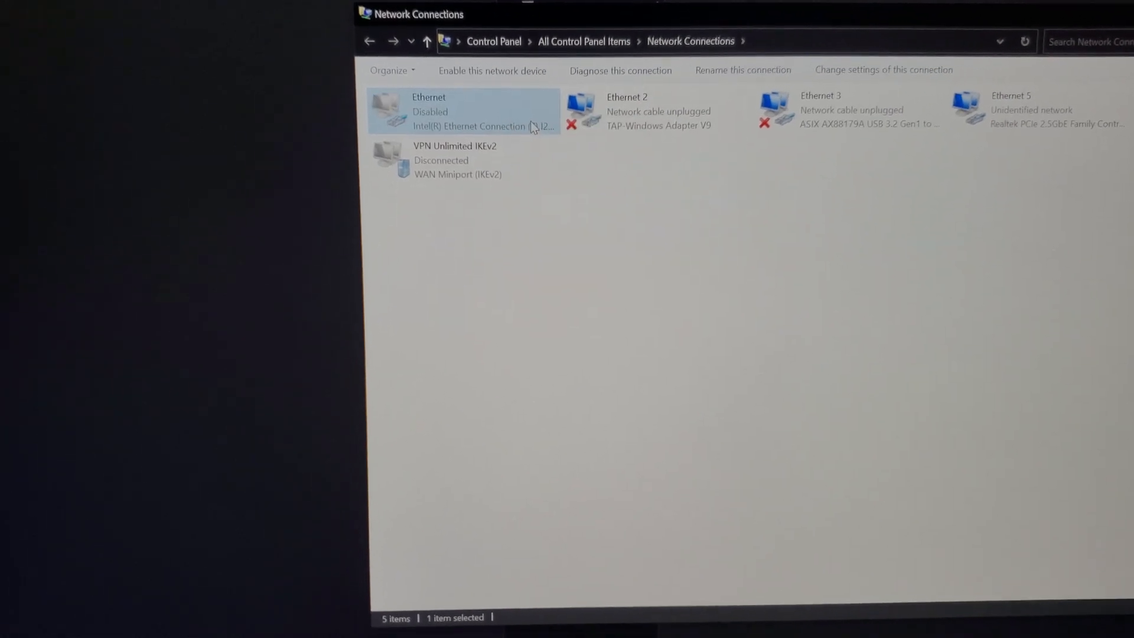